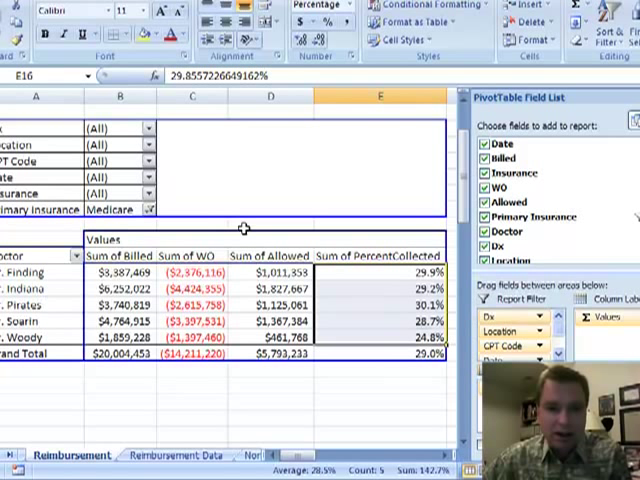
mouse_move(330, 284)
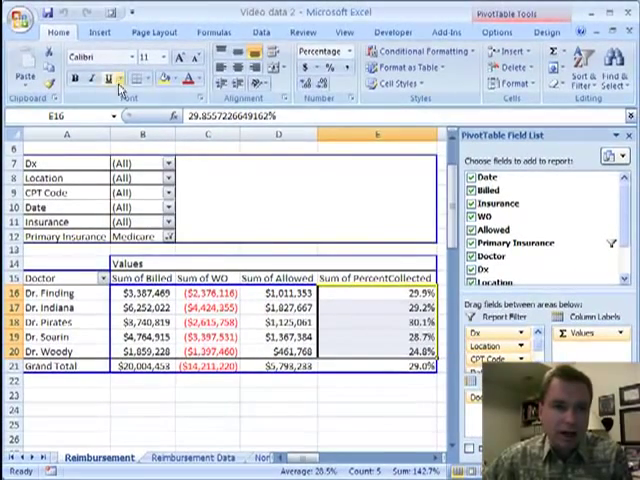
Step: Insert a clustered bar PivotChart from the doctors' Medicare pivot table
left_click(100, 32)
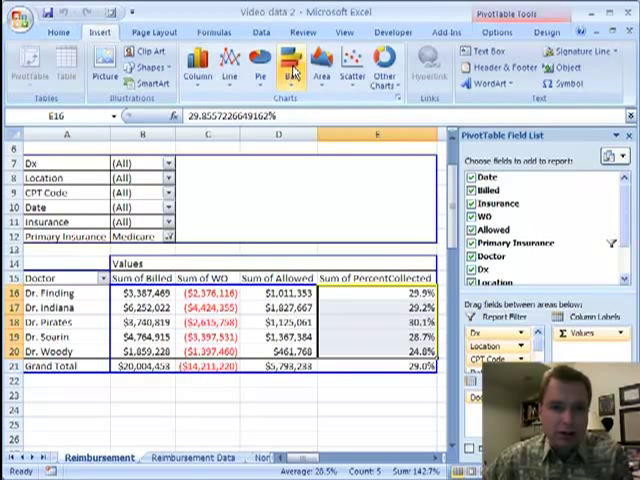
left_click(294, 68)
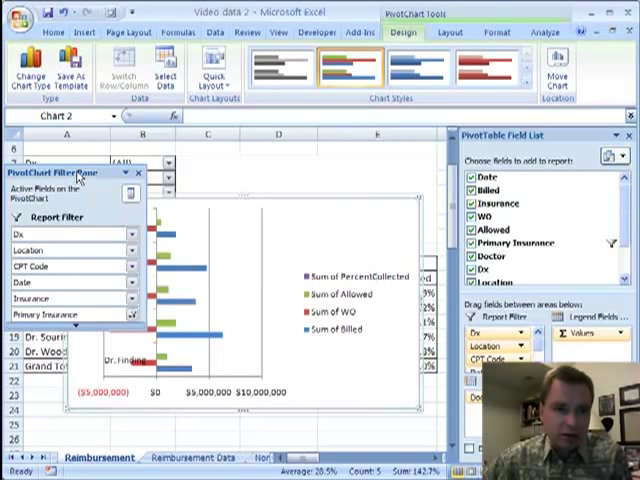
mouse_move(96, 176)
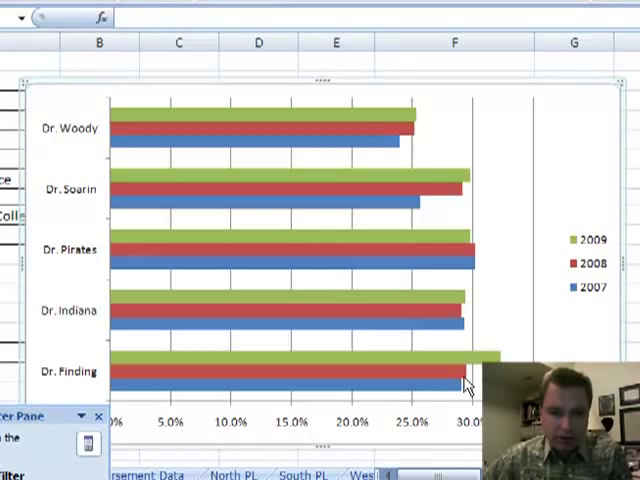
mouse_move(464, 252)
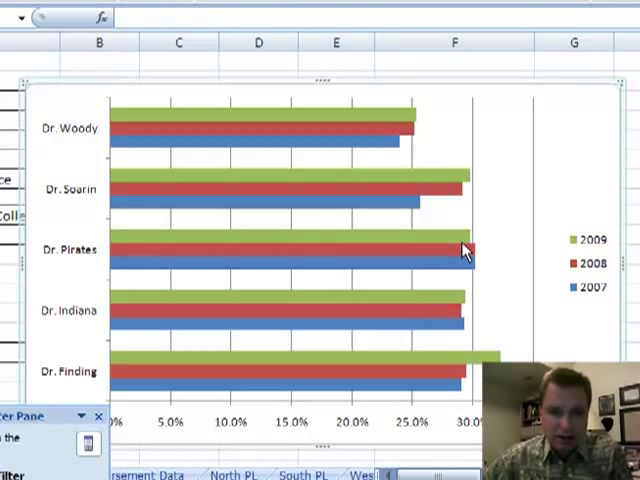
mouse_move(464, 190)
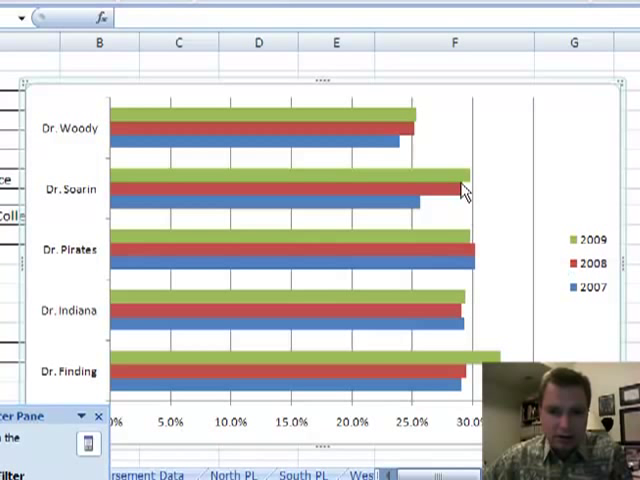
mouse_move(476, 190)
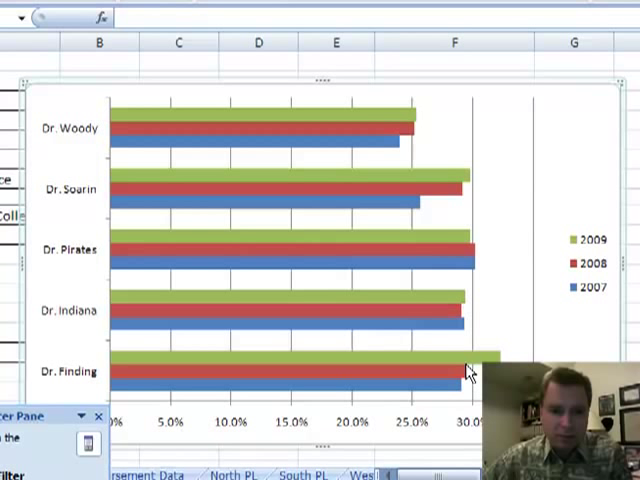
mouse_move(544, 120)
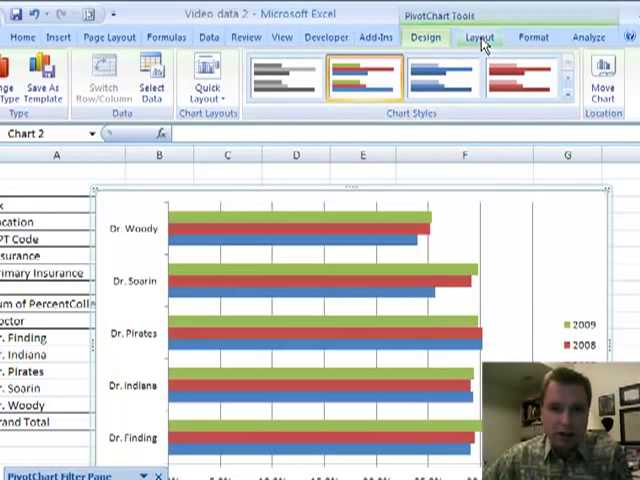
Step: Switch to the PivotChart Layout tools for titles, labels and axes
left_click(480, 36)
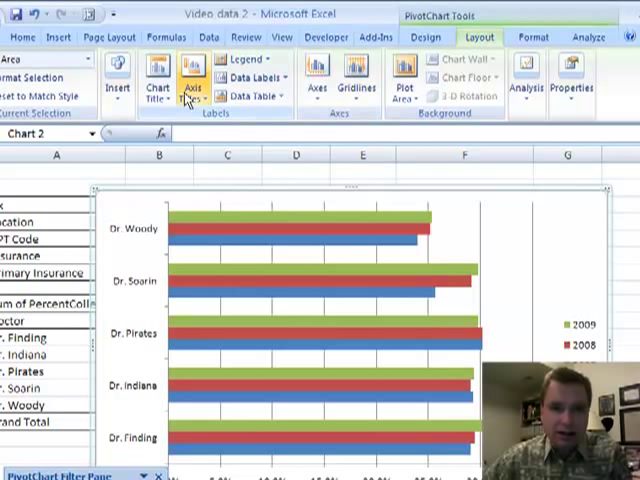
mouse_move(528, 80)
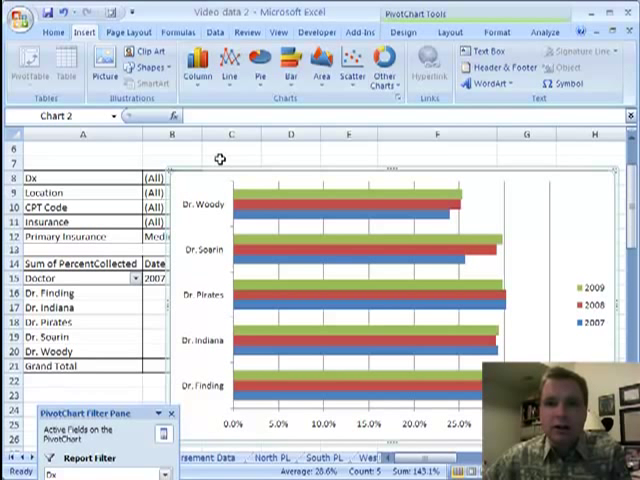
mouse_move(276, 178)
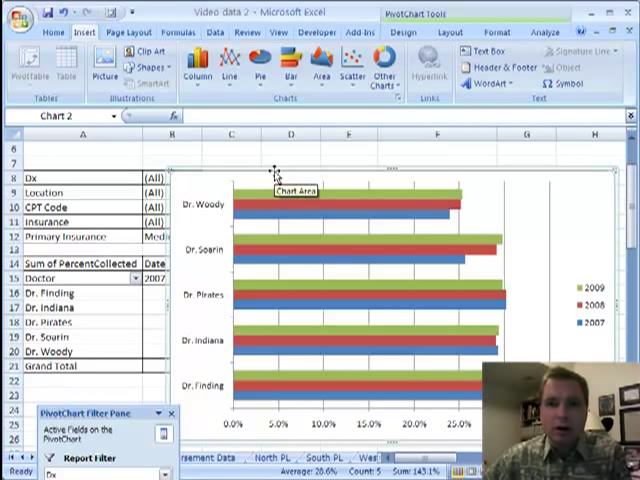